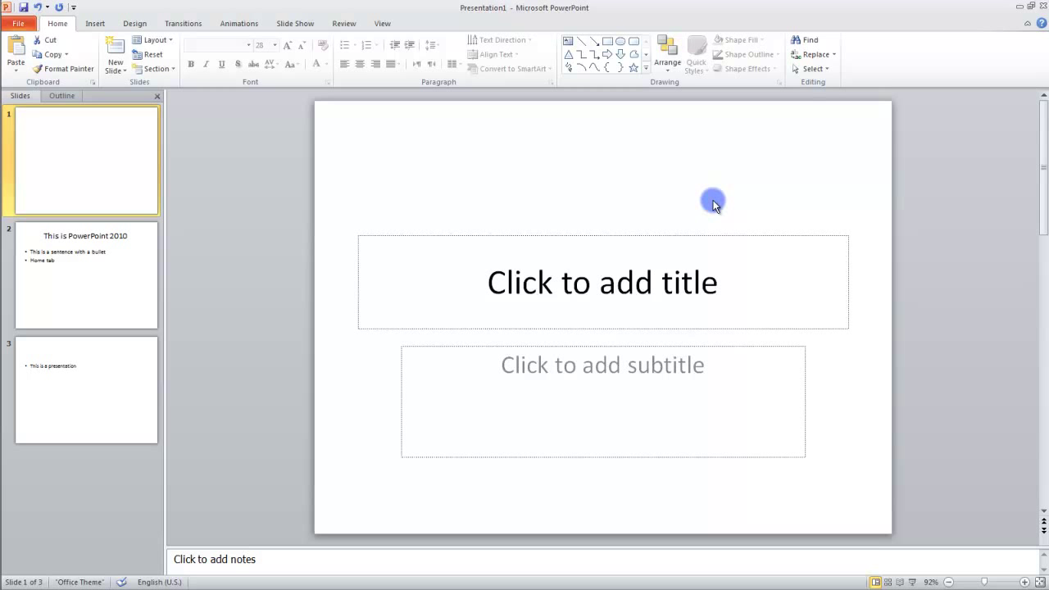
{"action": "mouse_move", "coordinate": [441, 146]}
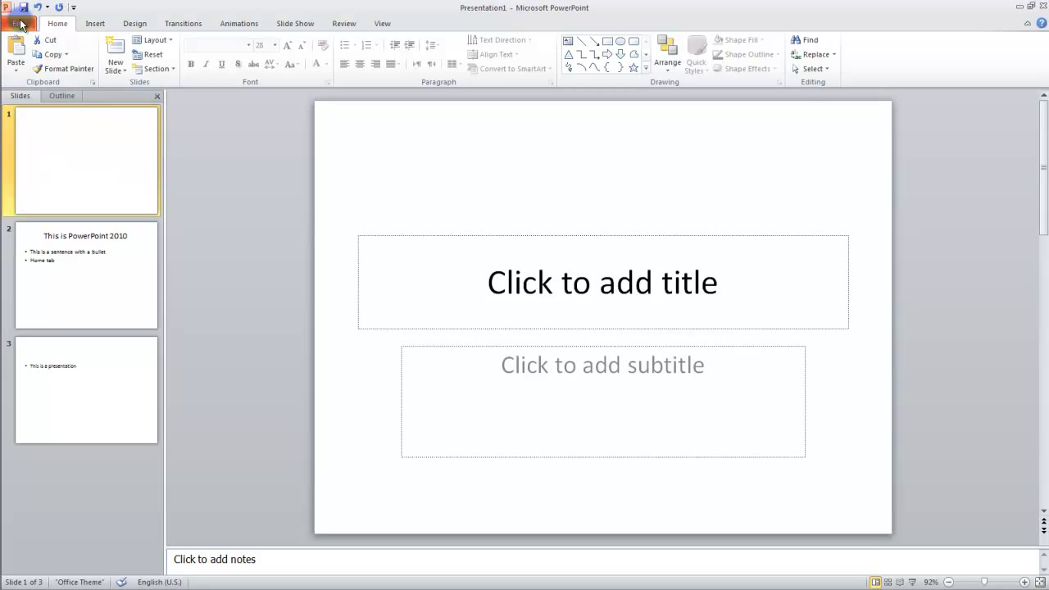
Step: Open Backstage view on Presentation1's Info page
{"action": "left_click", "coordinate": [18, 23]}
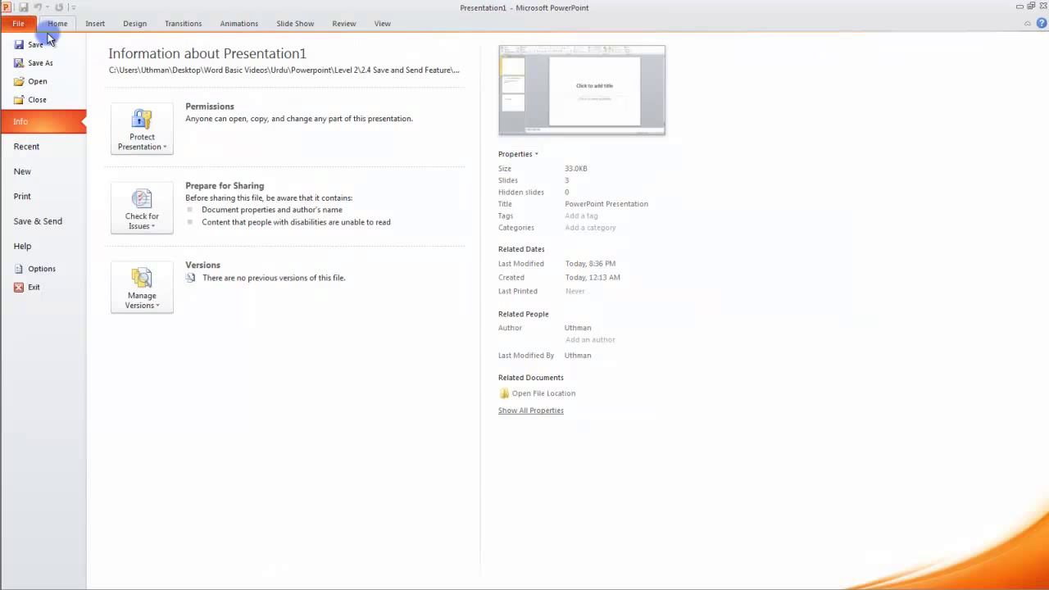
{"action": "mouse_move", "coordinate": [549, 272]}
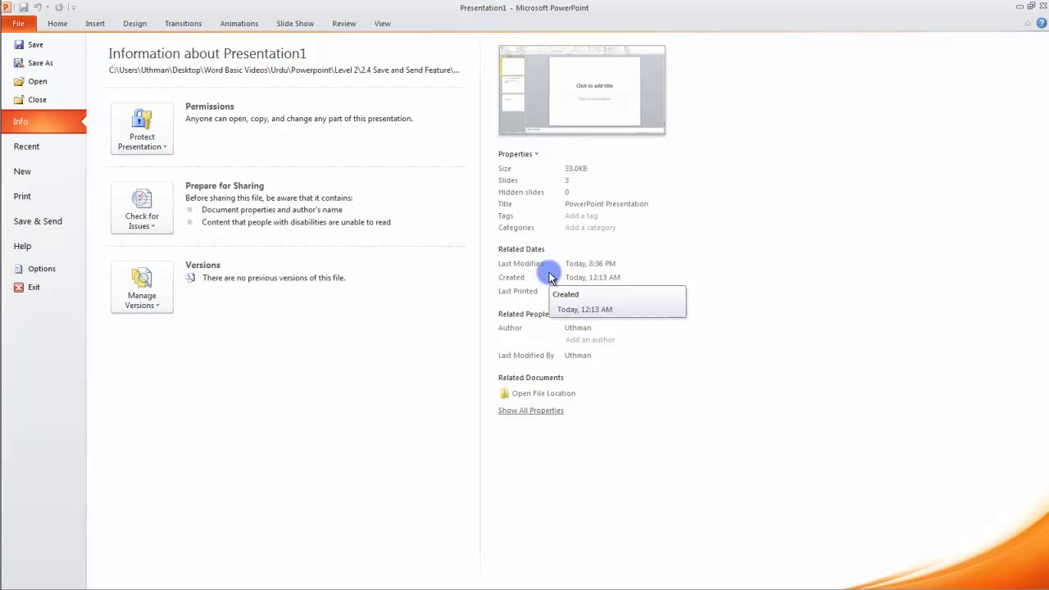
{"action": "mouse_move", "coordinate": [86, 171]}
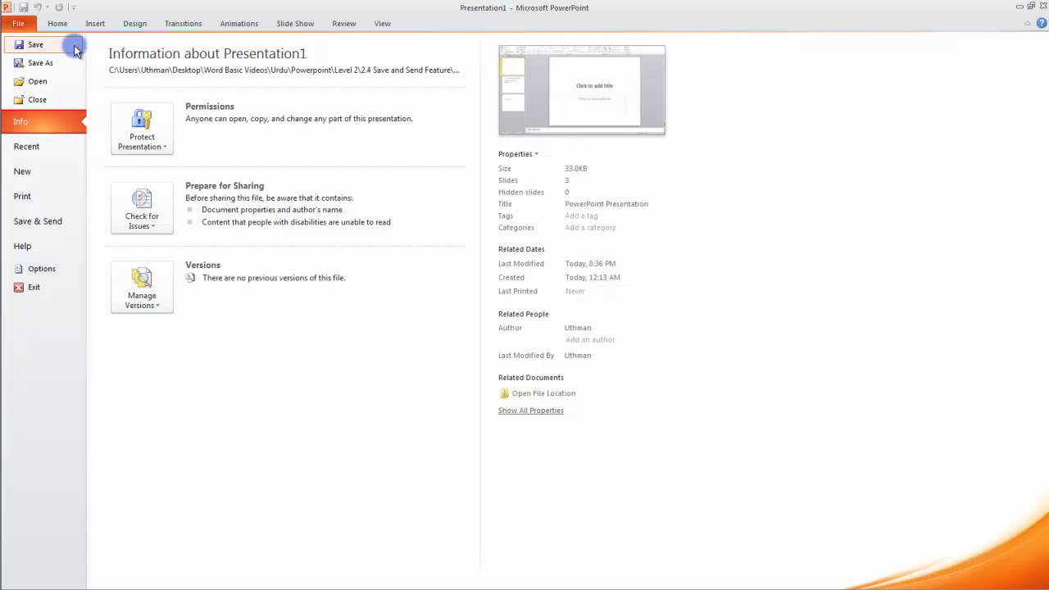
{"action": "mouse_move", "coordinate": [38, 221]}
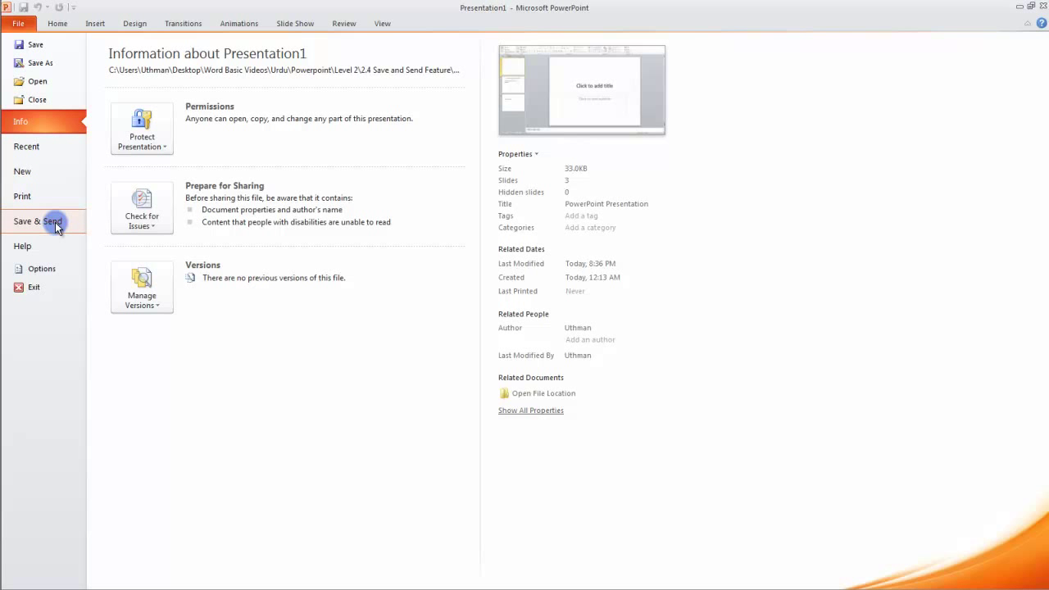
Step: Open the Save & Send page showing the Send Using E-mail options
{"action": "left_click", "coordinate": [38, 222]}
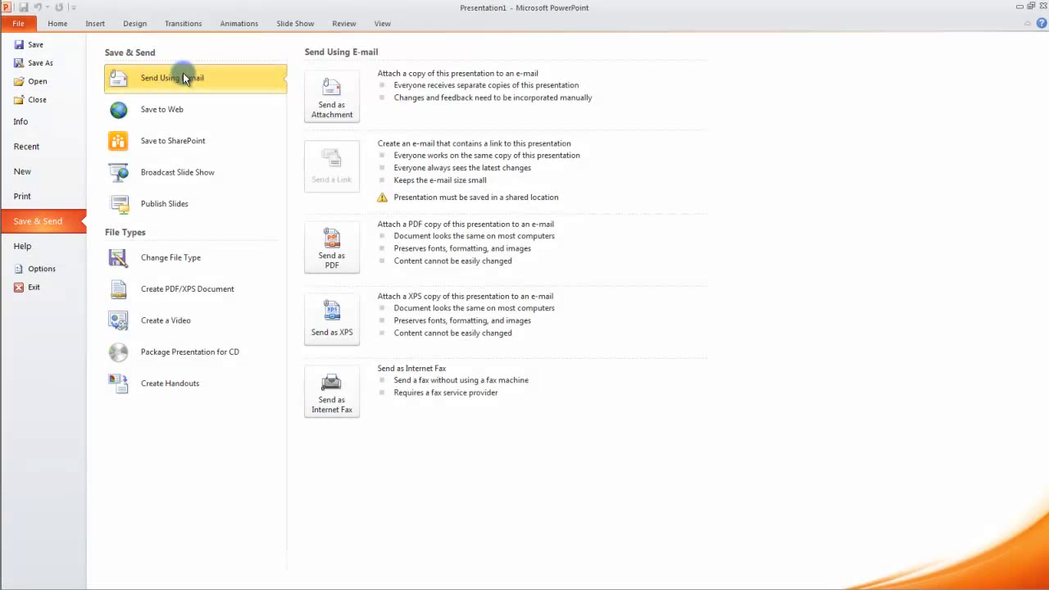
{"action": "mouse_move", "coordinate": [160, 78]}
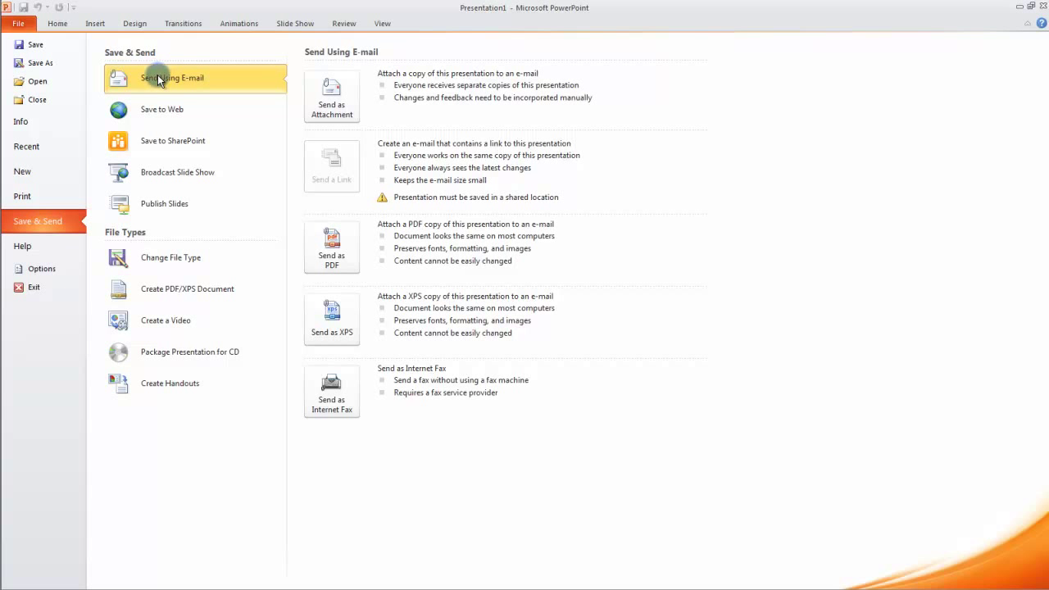
{"action": "mouse_move", "coordinate": [238, 82]}
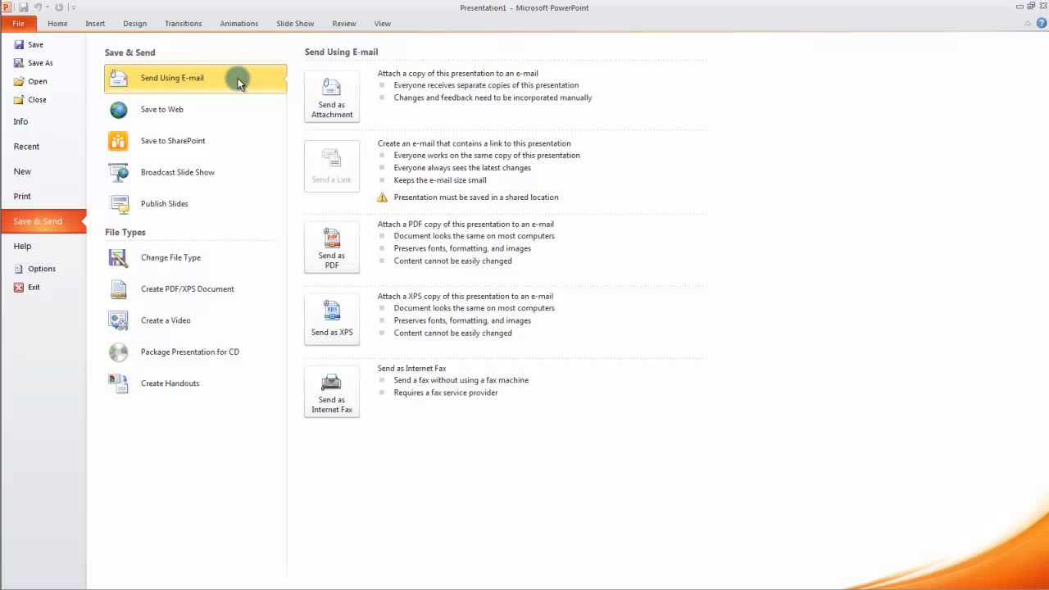
{"action": "mouse_move", "coordinate": [331, 95]}
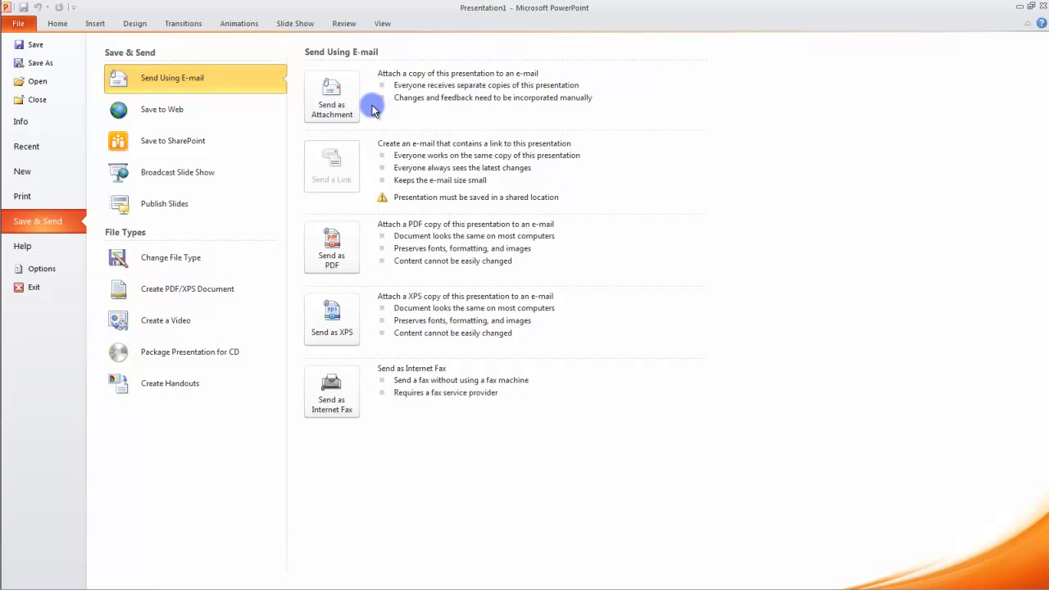
{"action": "mouse_move", "coordinate": [414, 131]}
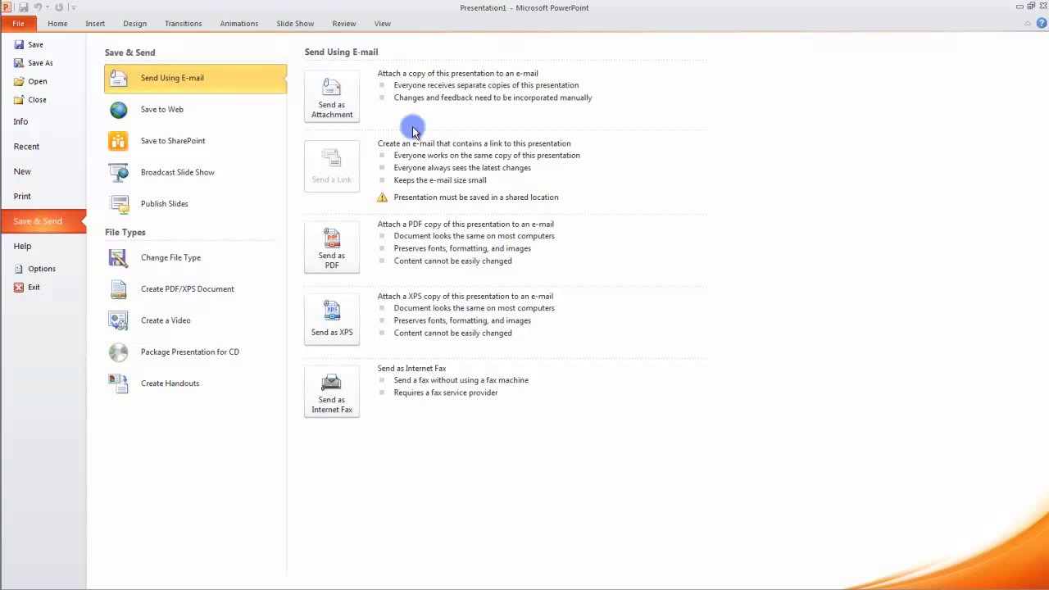
{"action": "mouse_move", "coordinate": [373, 105]}
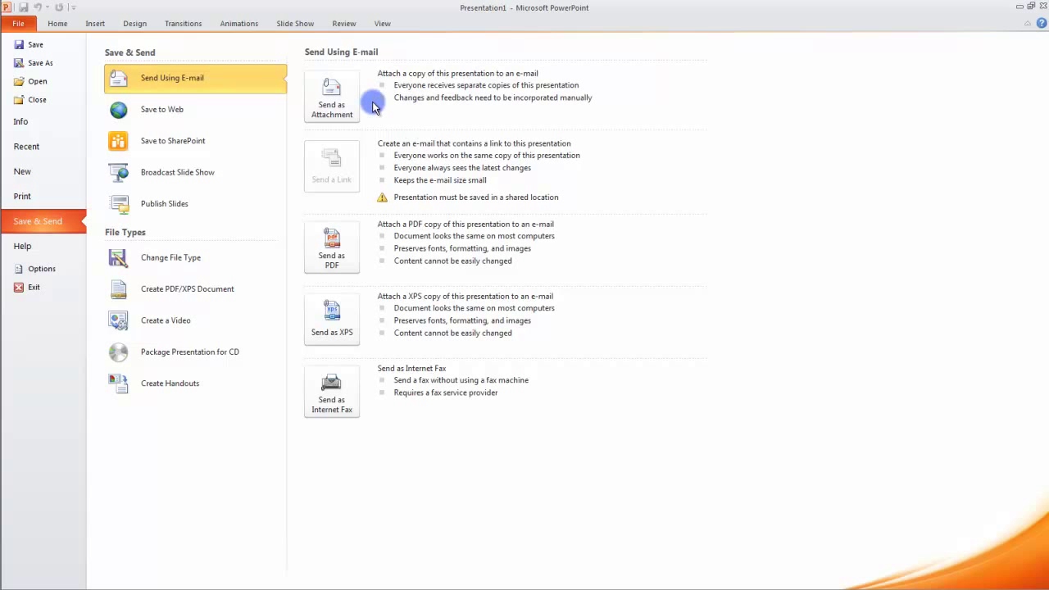
{"action": "mouse_move", "coordinate": [441, 109]}
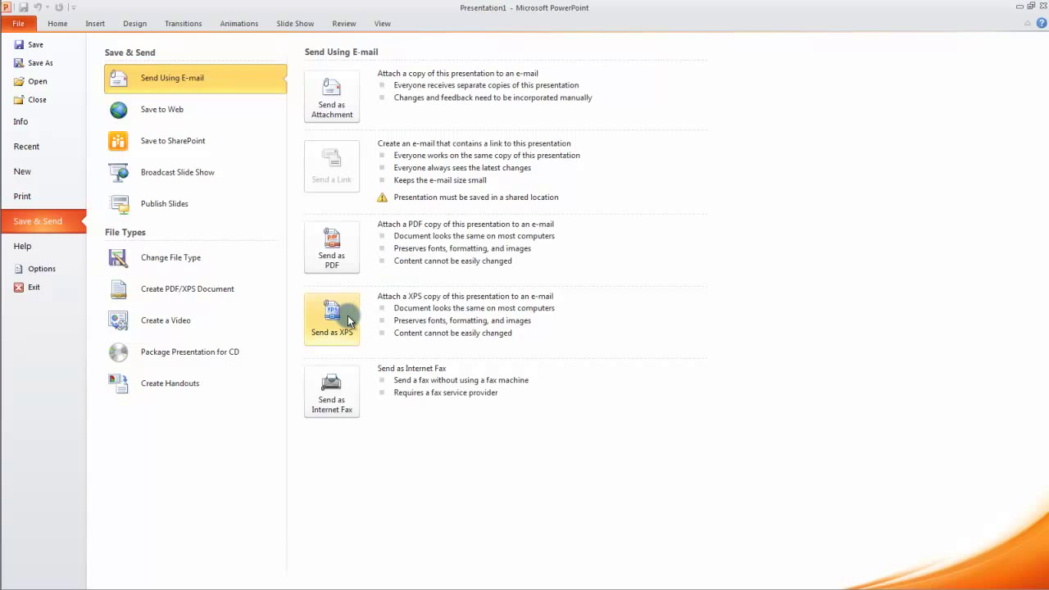
{"action": "mouse_move", "coordinate": [426, 398]}
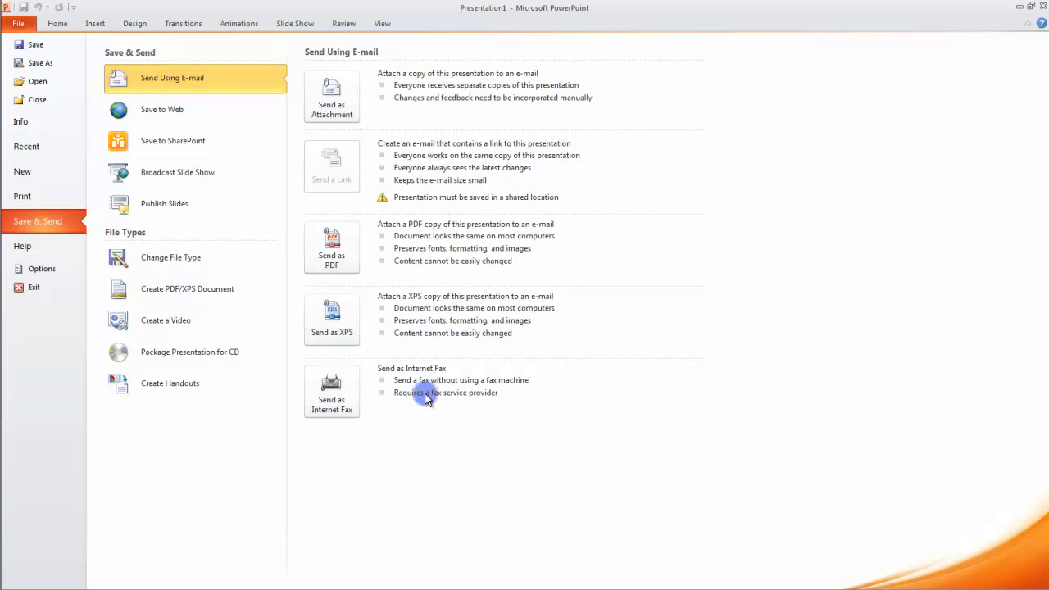
{"action": "mouse_move", "coordinate": [426, 414]}
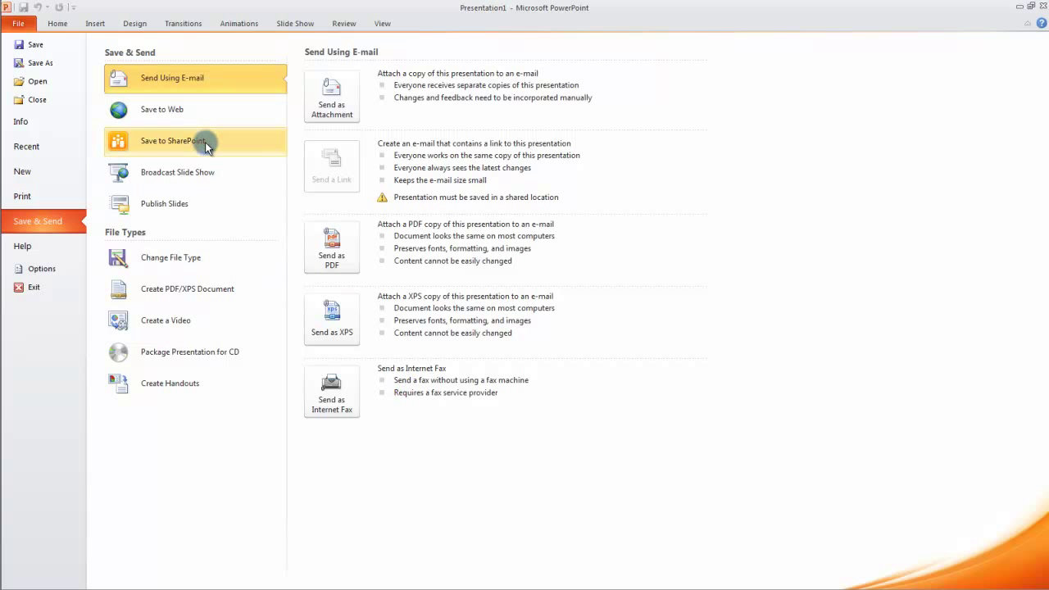
{"action": "mouse_move", "coordinate": [209, 177]}
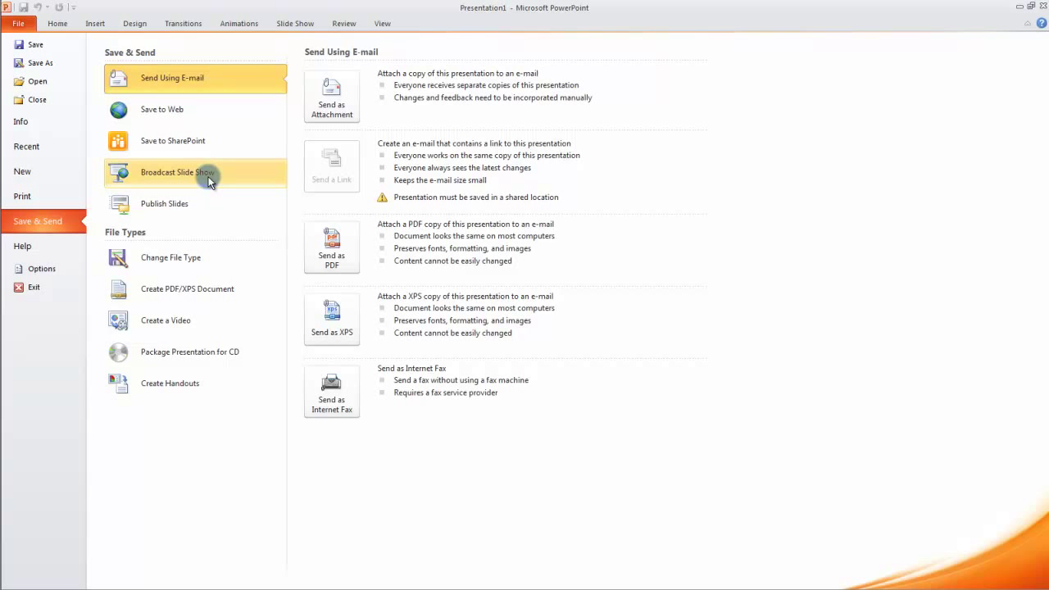
{"action": "mouse_move", "coordinate": [205, 204]}
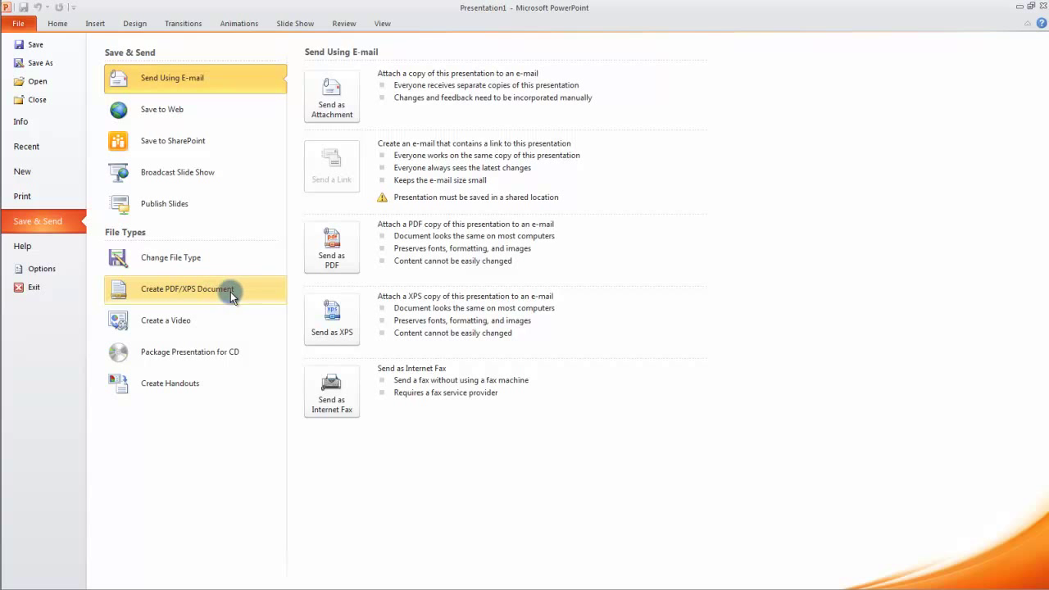
{"action": "mouse_move", "coordinate": [213, 280]}
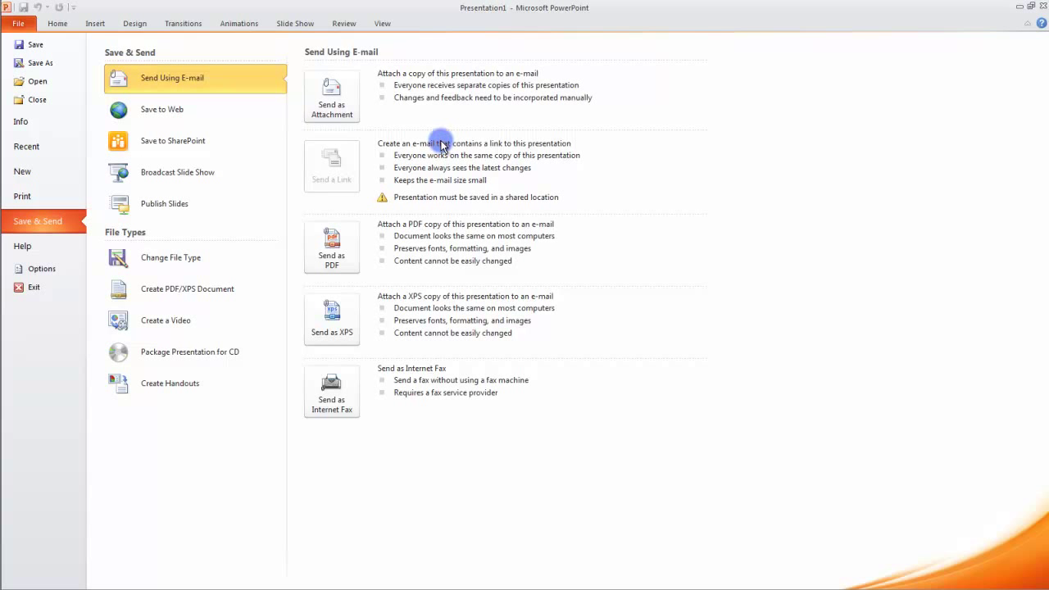
{"action": "mouse_move", "coordinate": [389, 101]}
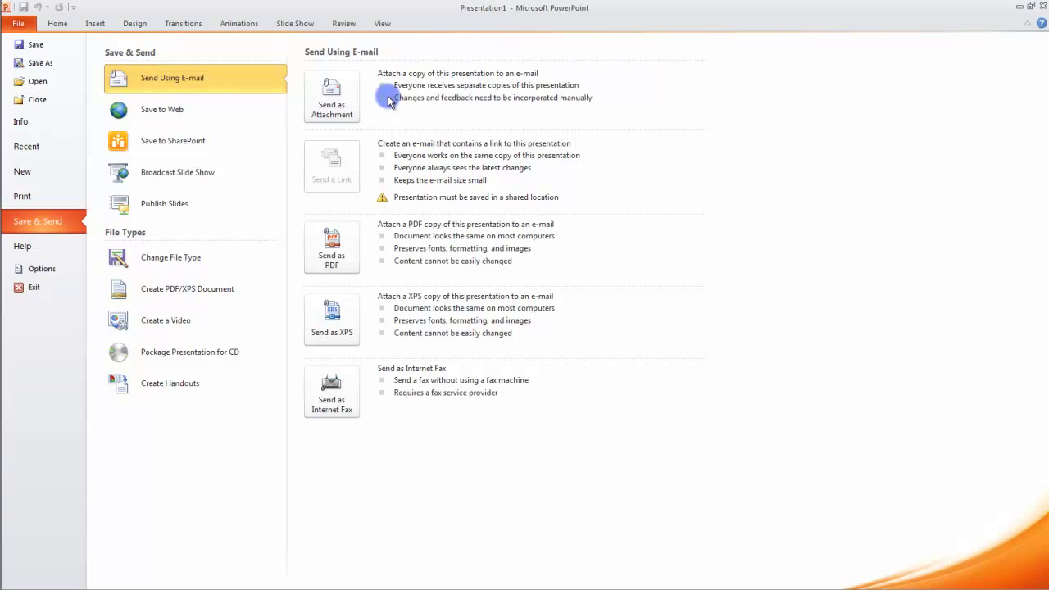
{"action": "mouse_move", "coordinate": [246, 81]}
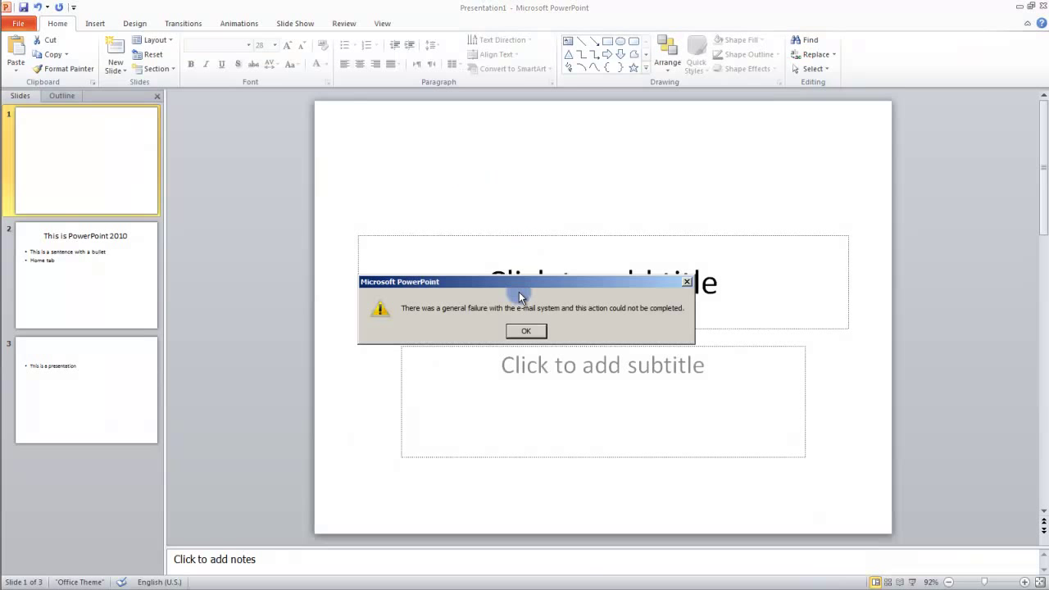
Step: Dismiss the general e-mail failure error with OK, returning to the title slide
{"action": "left_click", "coordinate": [526, 330]}
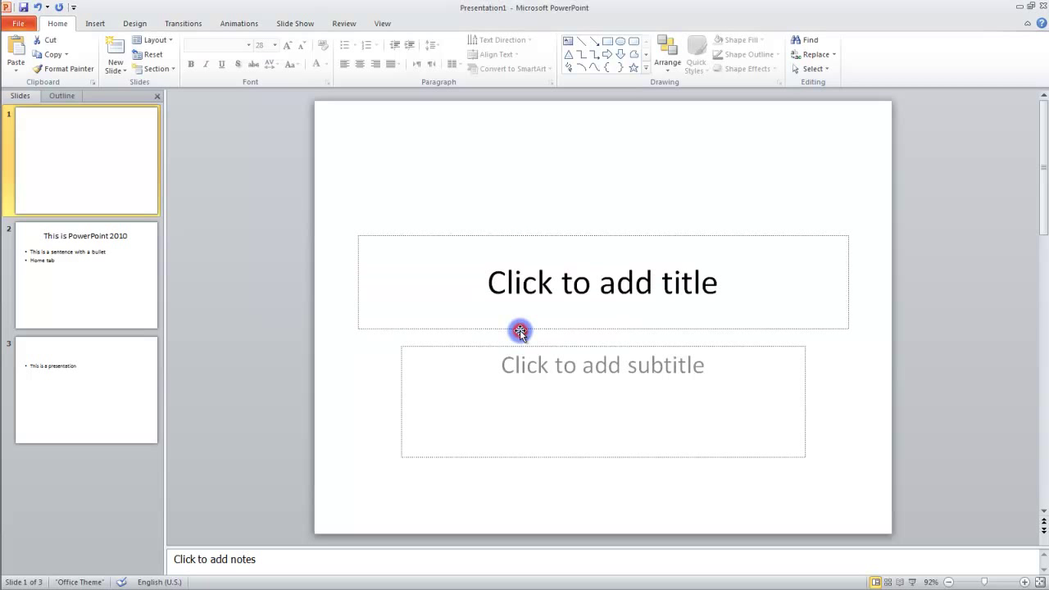